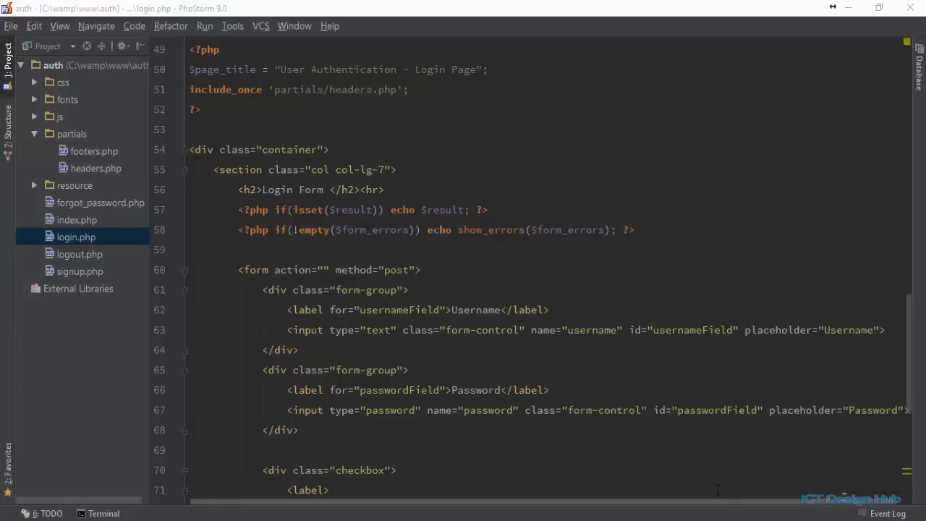
mouse_move(99, 170)
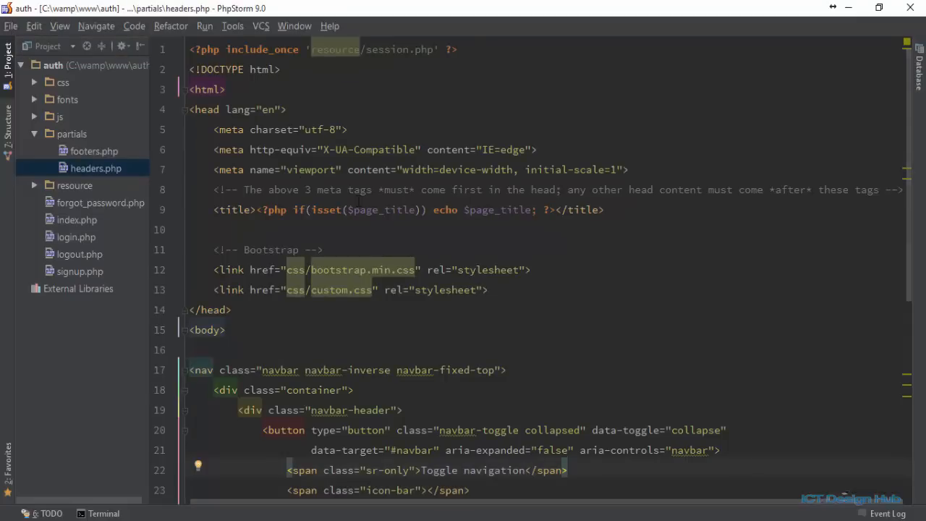
Step: Review the navbar markup in headers.php, selecting 'index' in the Home link target
scroll(down, 3)
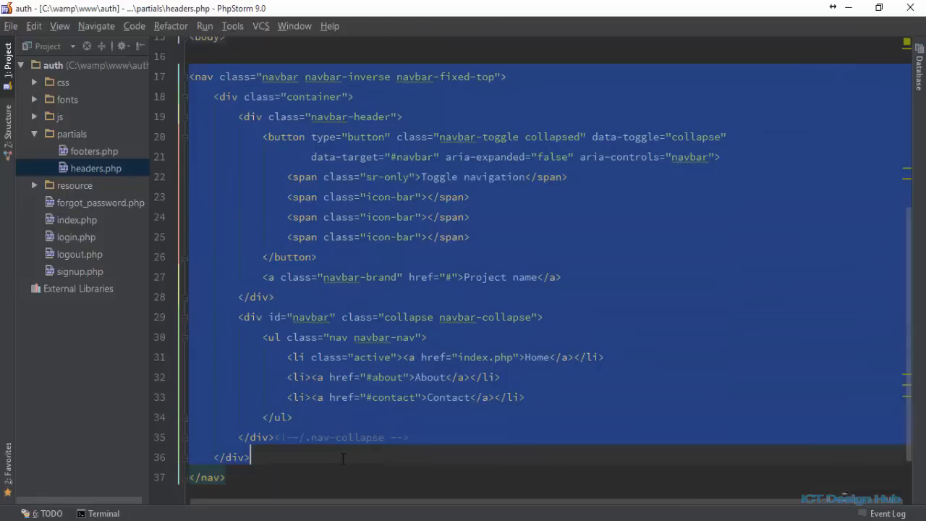
click(494, 316)
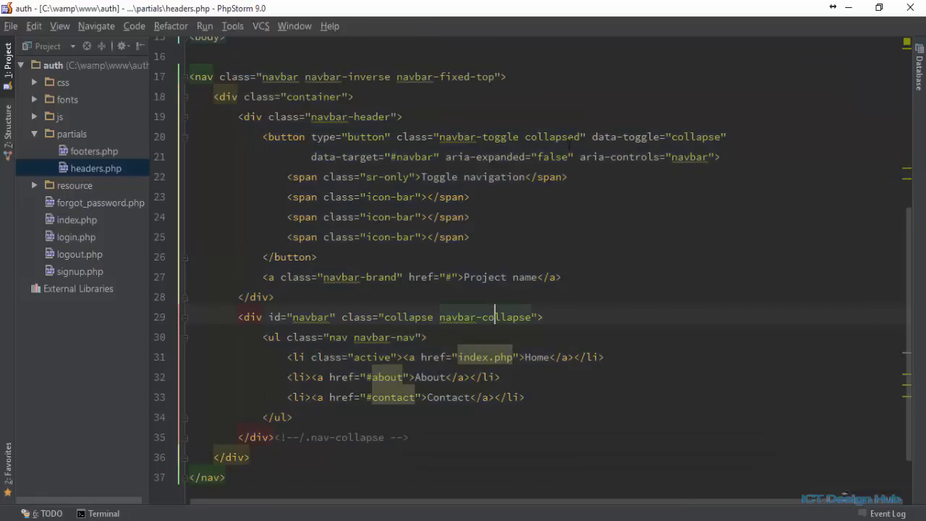
double_click(474, 355)
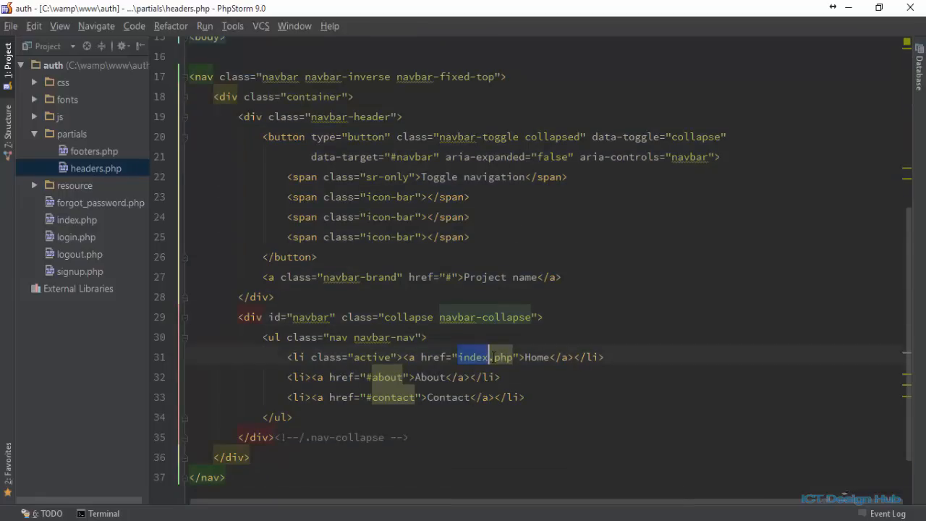
click(532, 396)
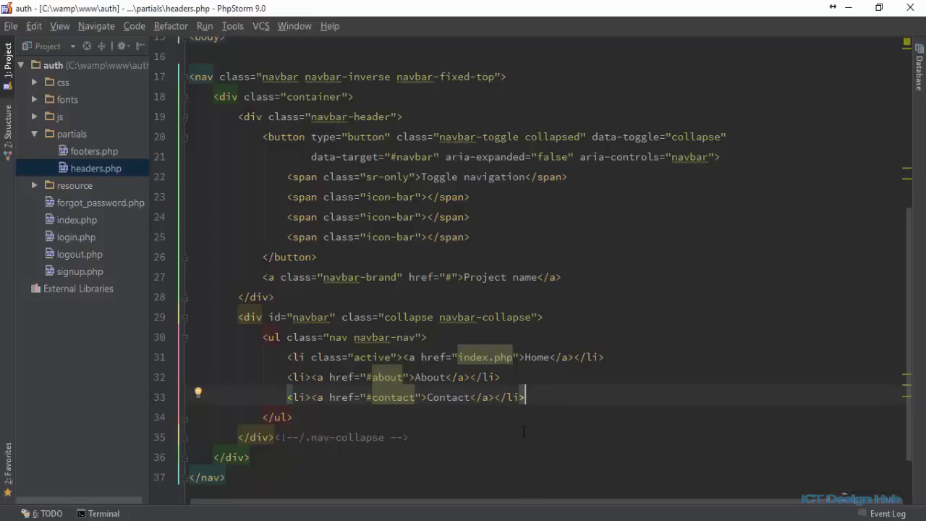
Step: Replace the 'Project name' brand text with 'User Authentication' linking to index.php, then bring up index.php
double_click(500, 278)
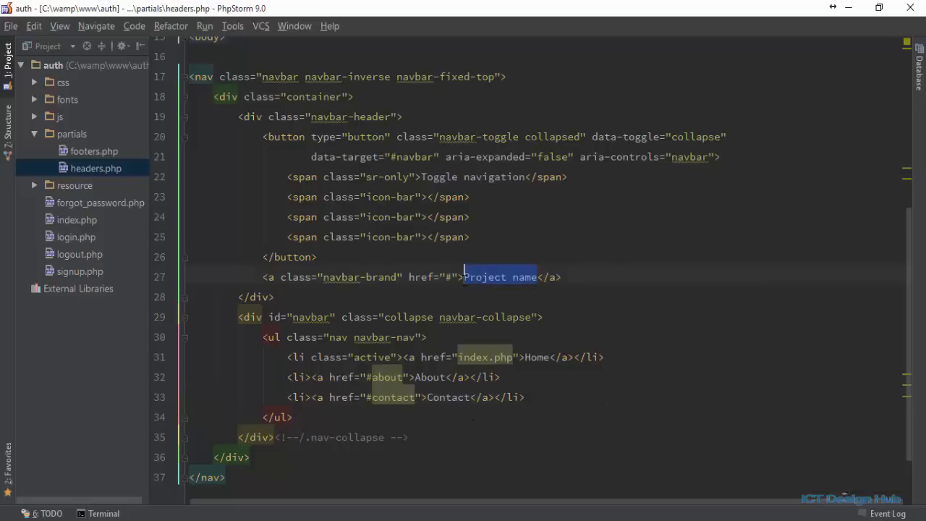
text(User Authentication)
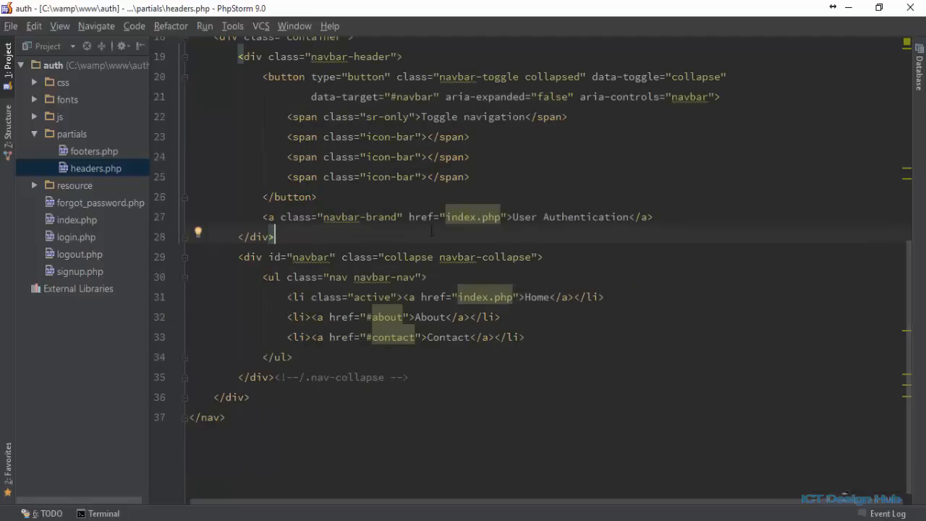
click(76, 220)
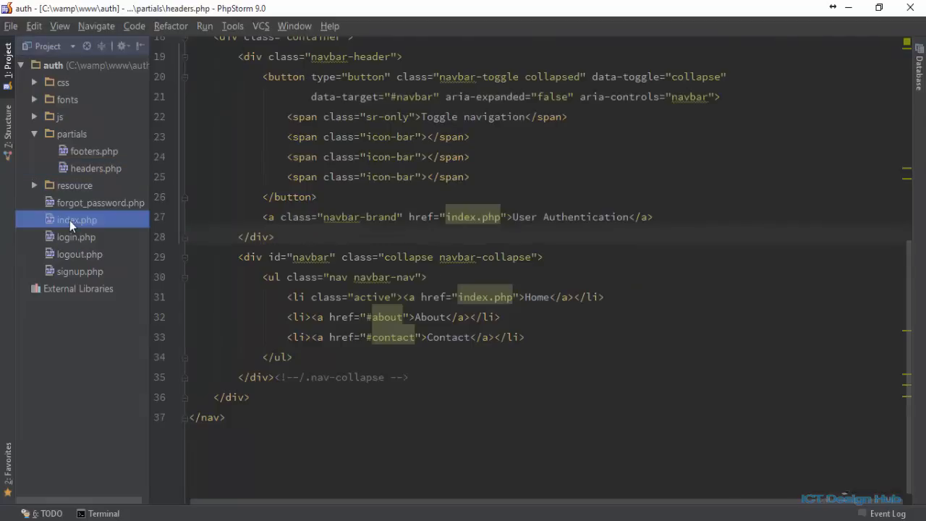
double_click(76, 220)
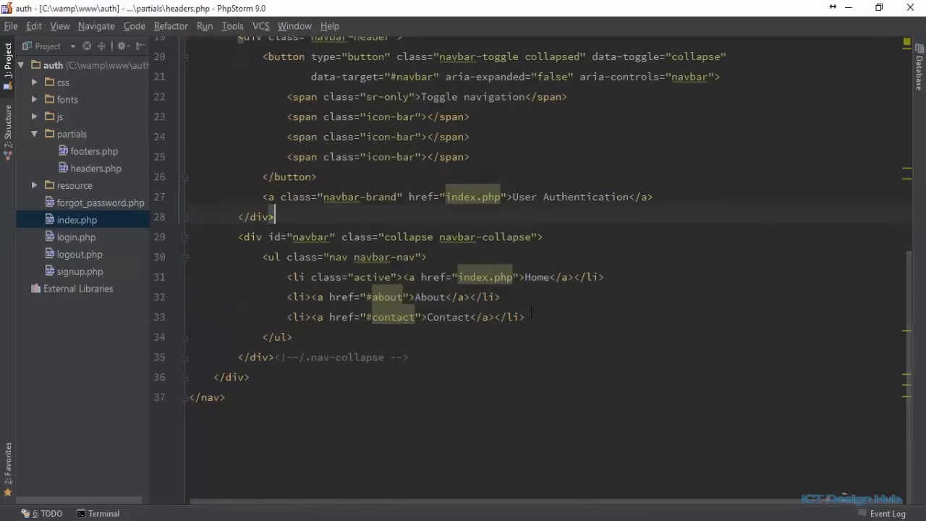
Step: Paste the isset($_SESSION['username']) block into the nav list and make its first link read My Profile
key(Enter)
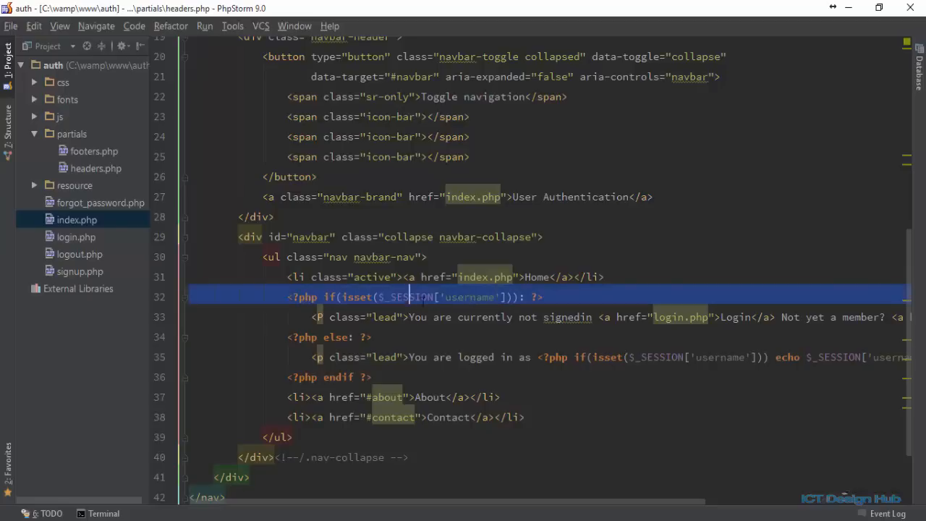
double_click(469, 296)
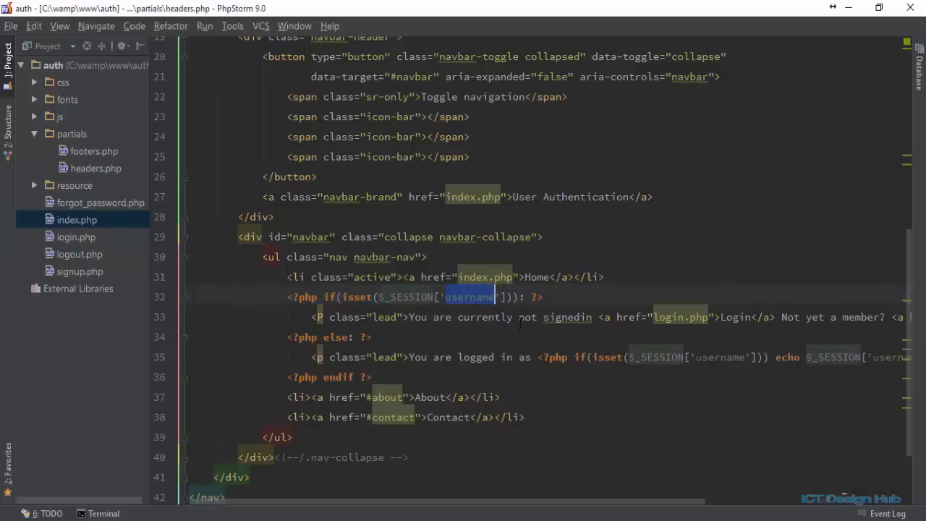
double_click(567, 317)
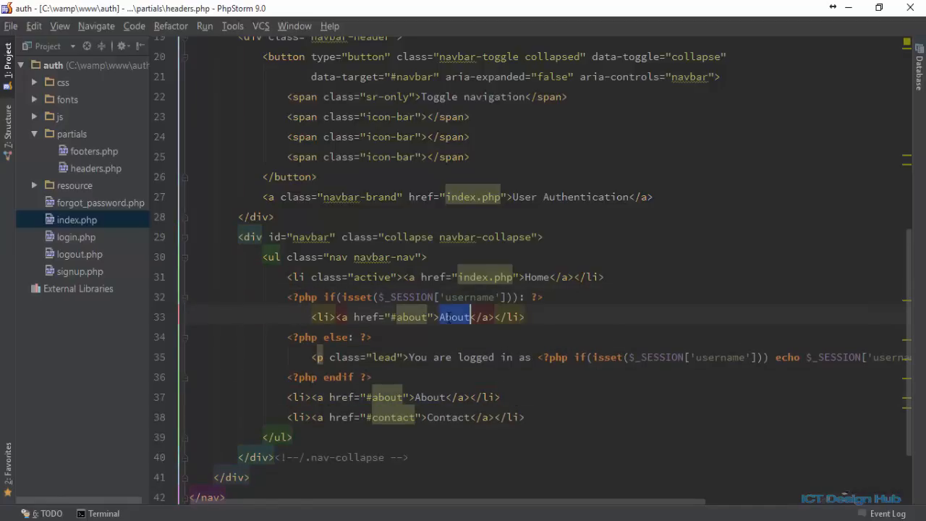
text(My Pr)
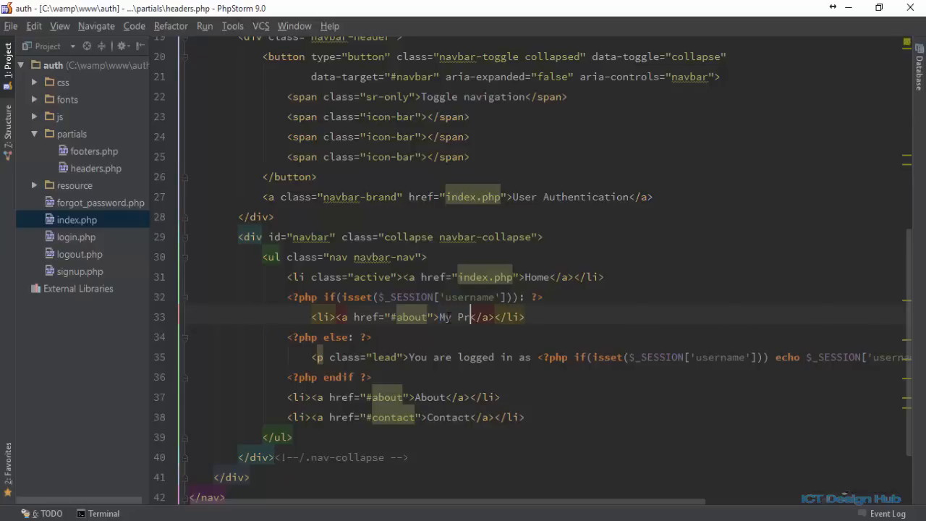
text(ofile)
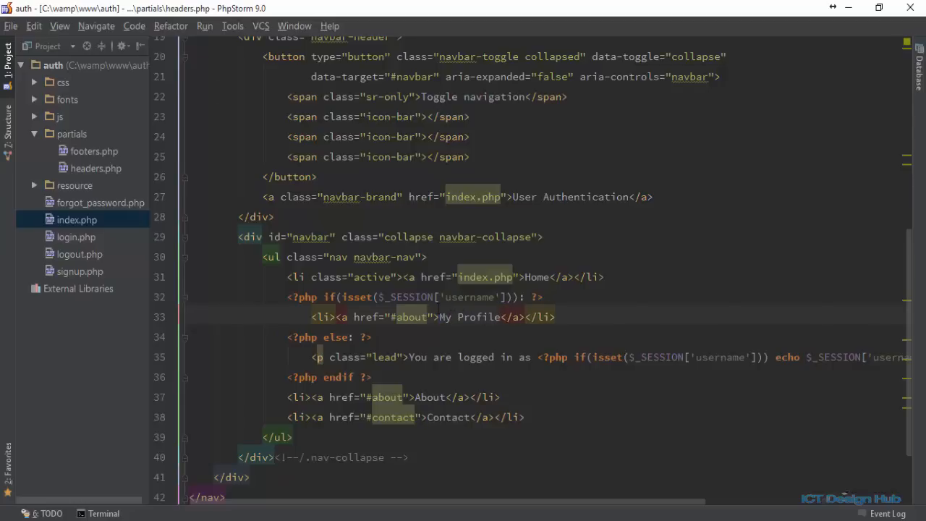
Step: Change the second logged-in link to a Logout link
double_click(408, 316)
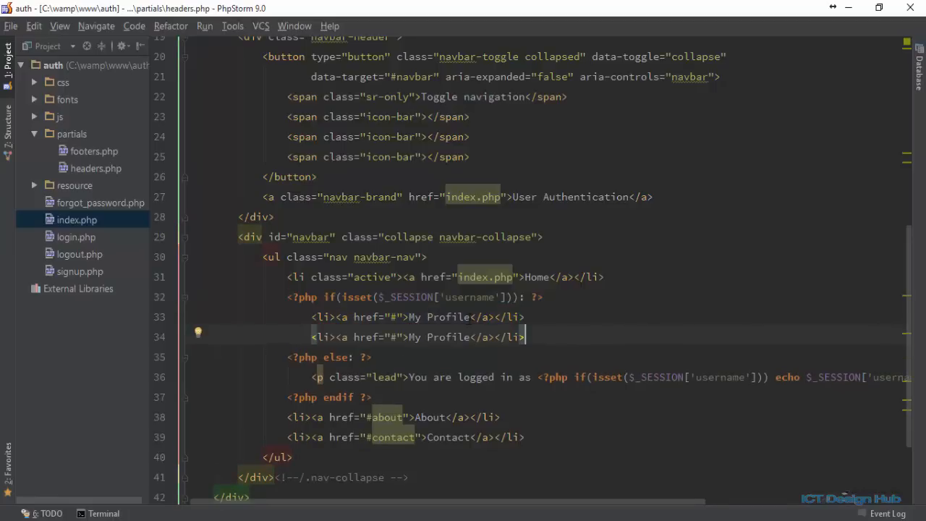
text(Logout)
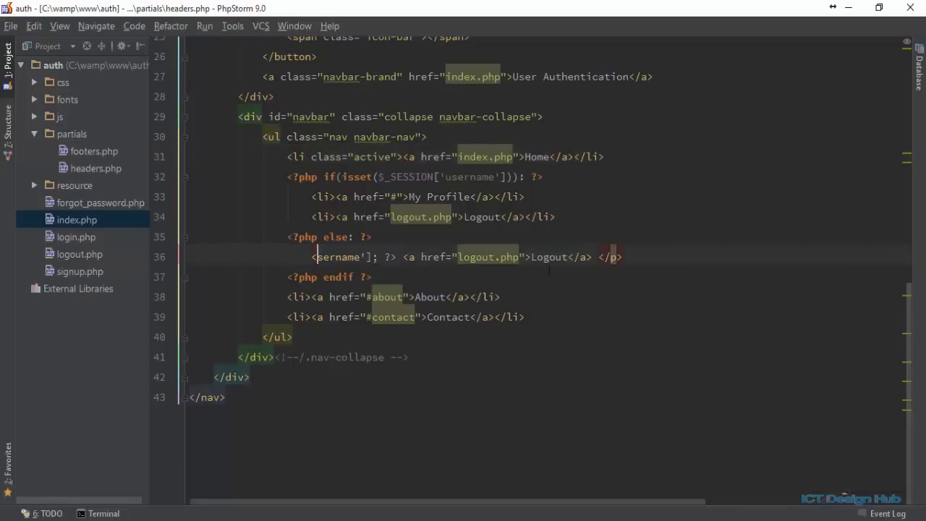
Step: Replace the else paragraph with About and Contact li items and duplicate them
triple_click(449, 258)
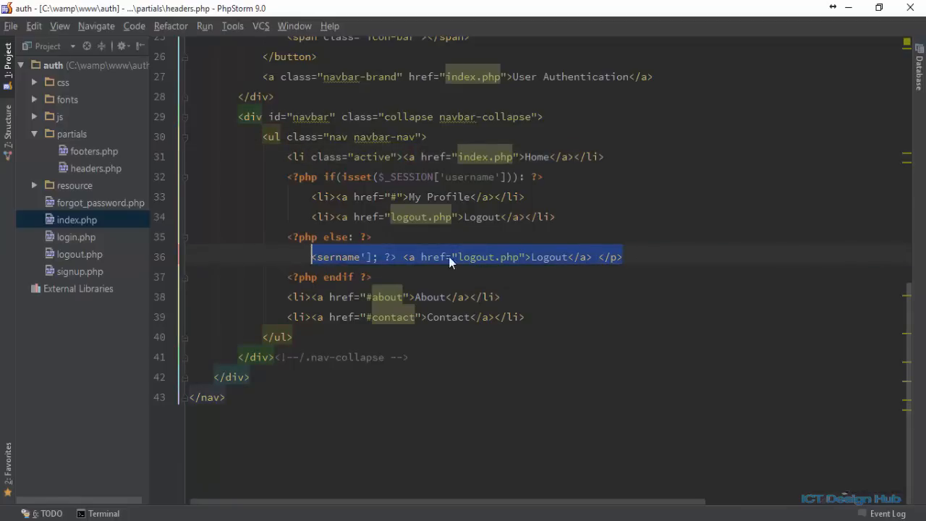
key(Delete)
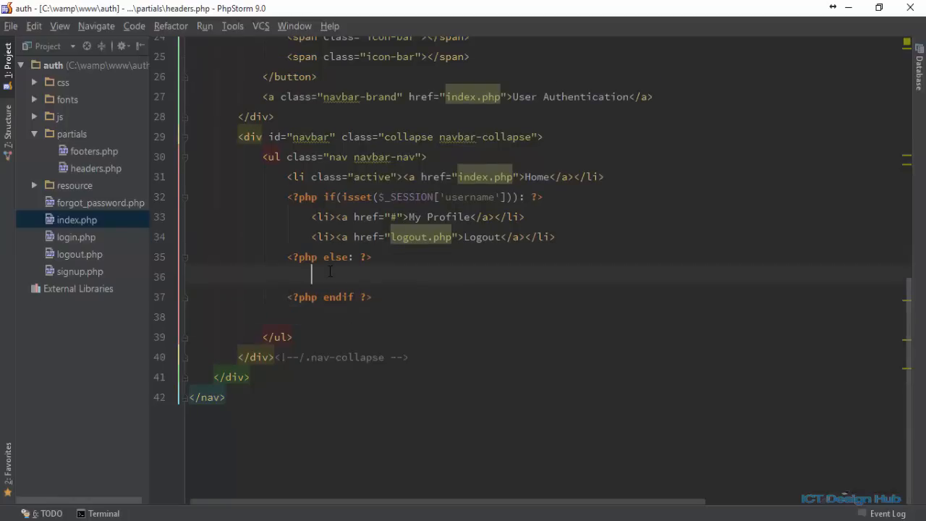
text(<li><a href="#about">About</a></li>)
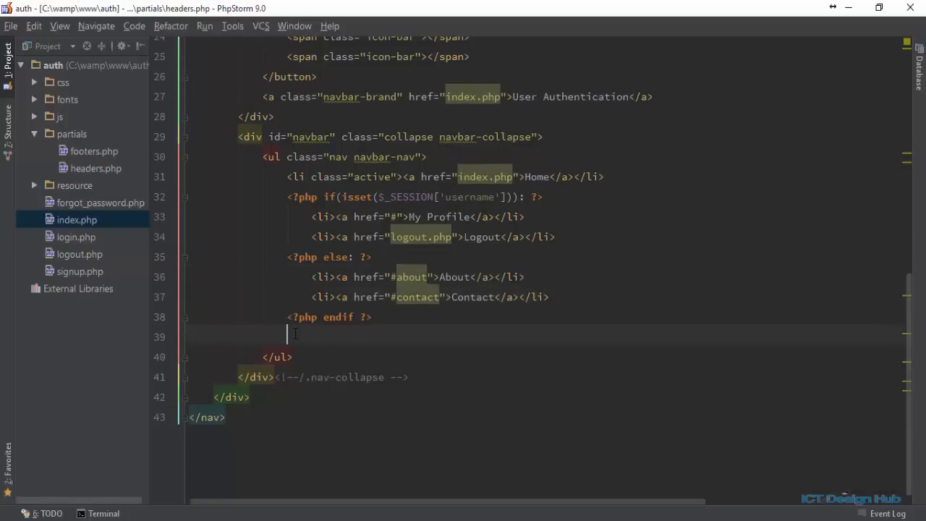
key(Backspace)
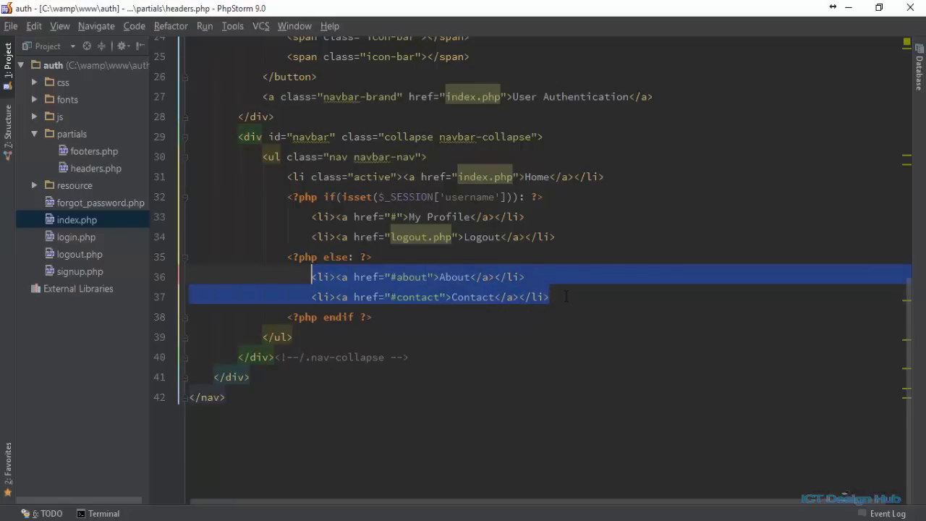
key(enter)
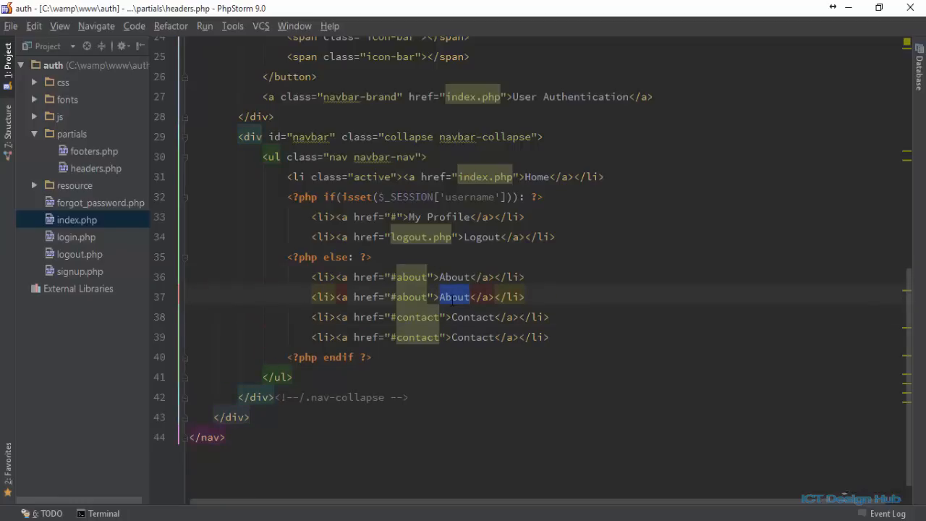
Step: Rename the duplicated links to Login pointing at login.php and Sign up
text(Login)
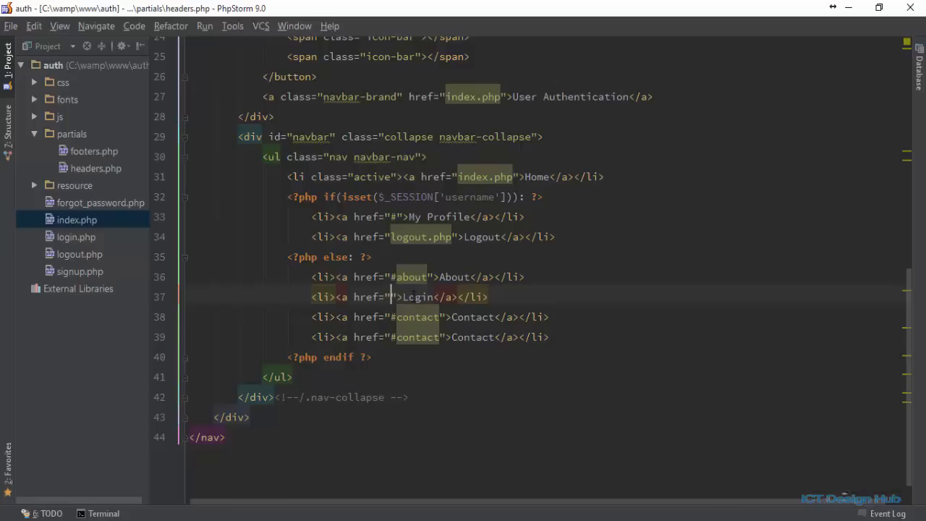
text(login)
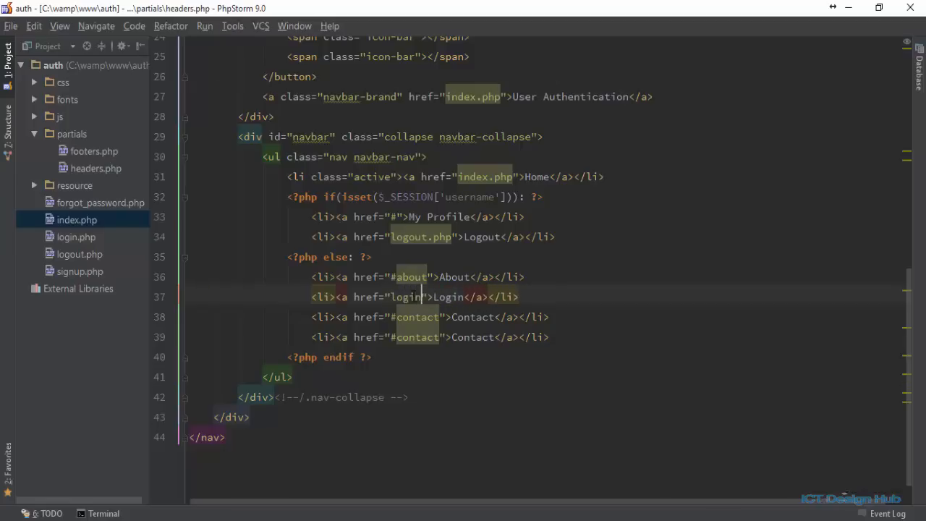
text(.php)
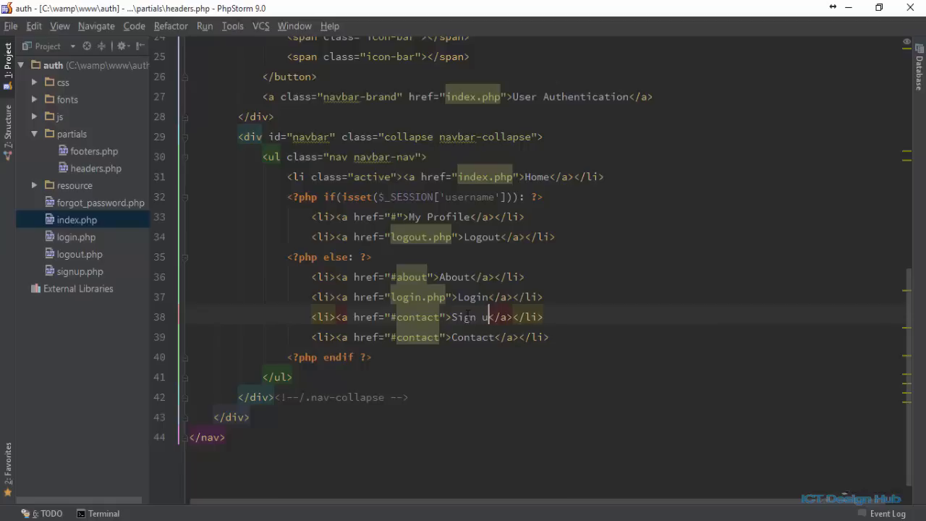
double_click(417, 317)
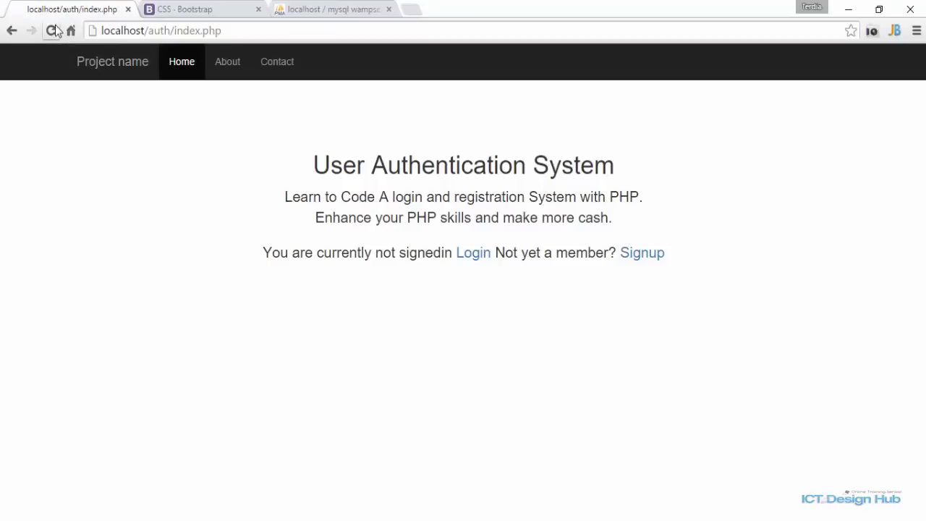
Step: Go to the login page and submit it empty to get the two required-field errors
click(51, 31)
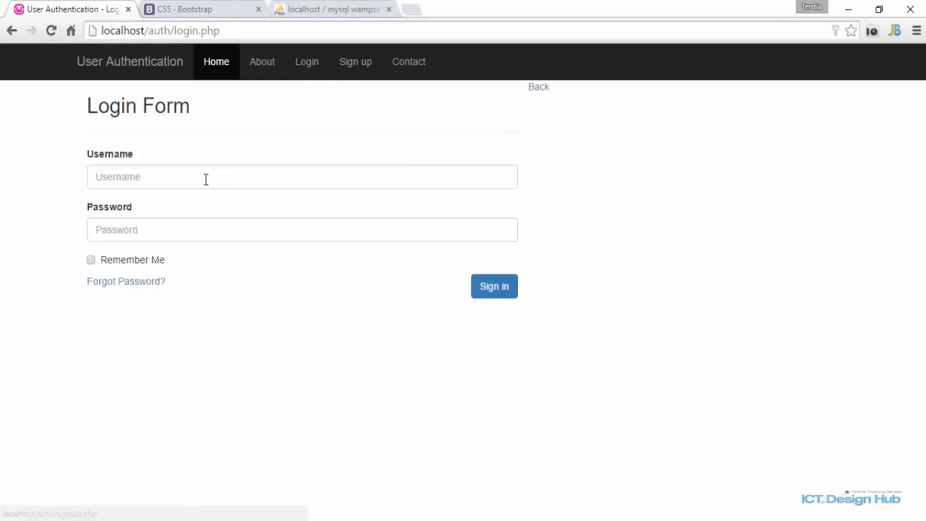
click(494, 286)
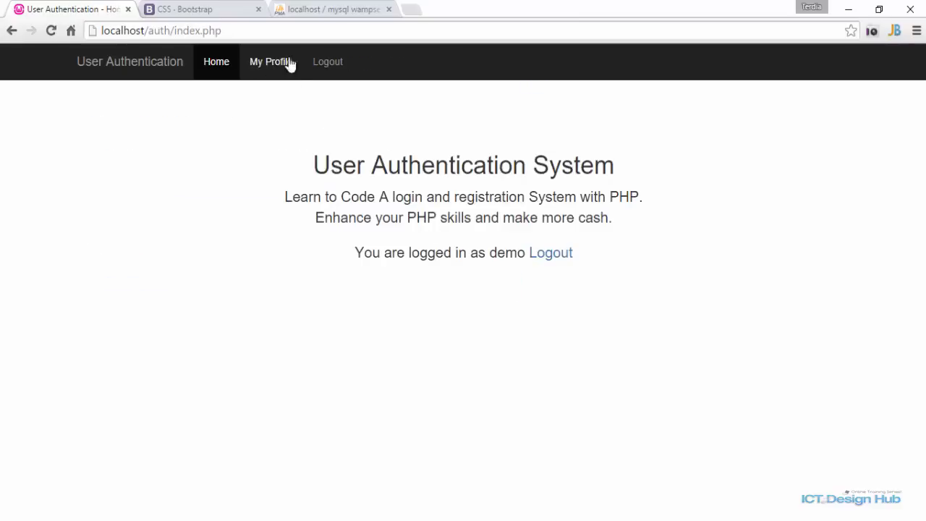
mouse_move(274, 128)
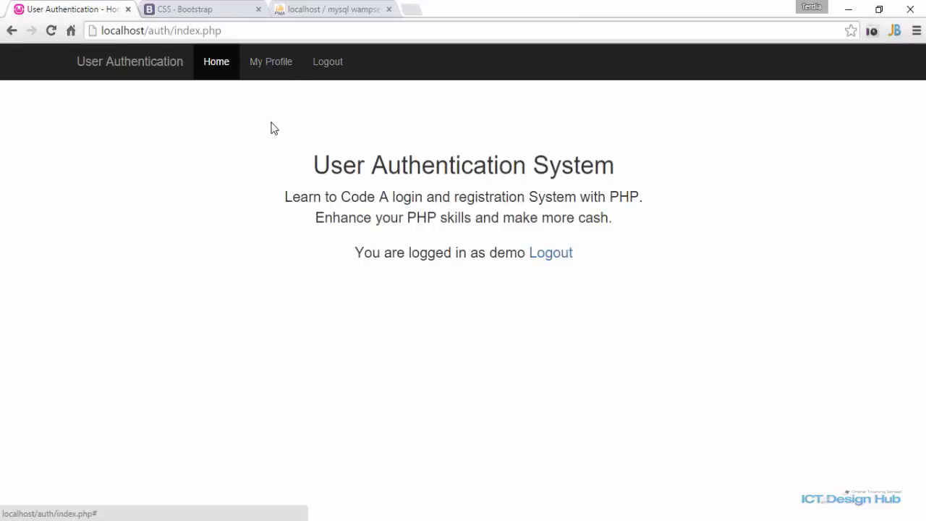
mouse_move(327, 61)
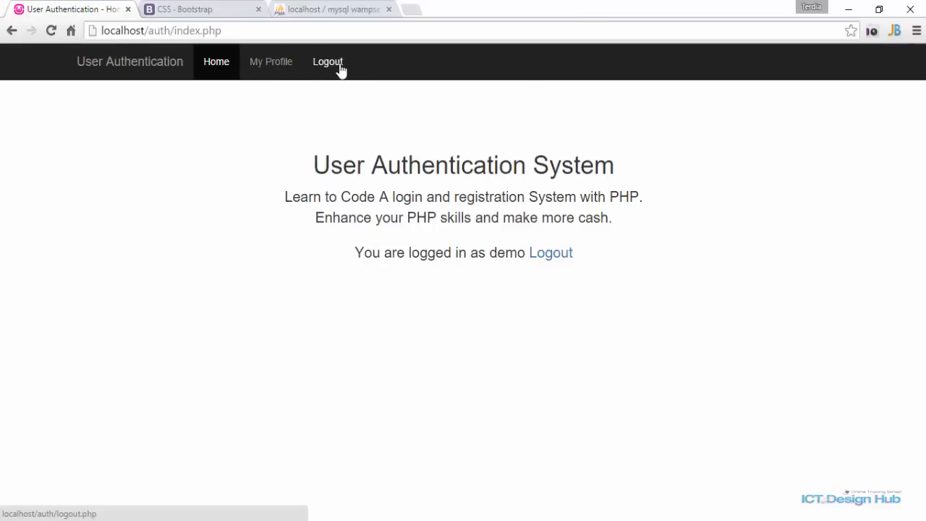
mouse_move(354, 127)
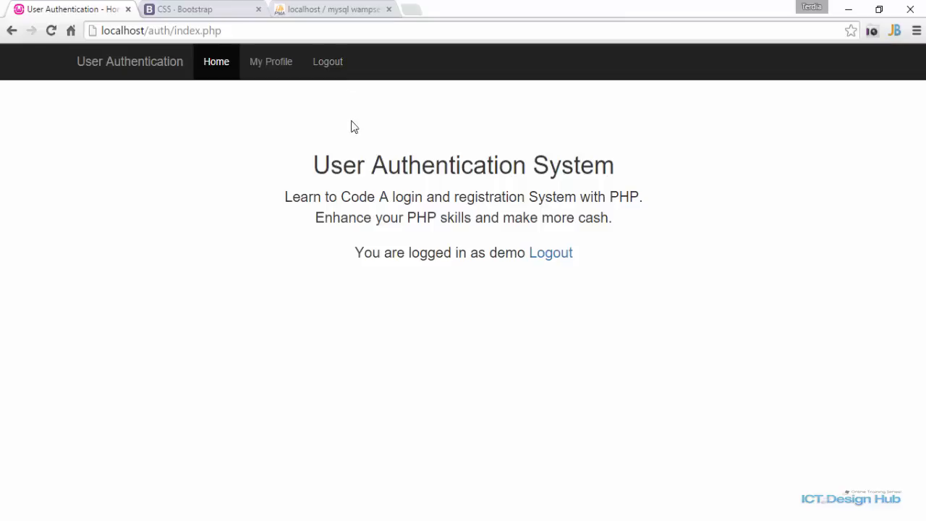
mouse_move(347, 65)
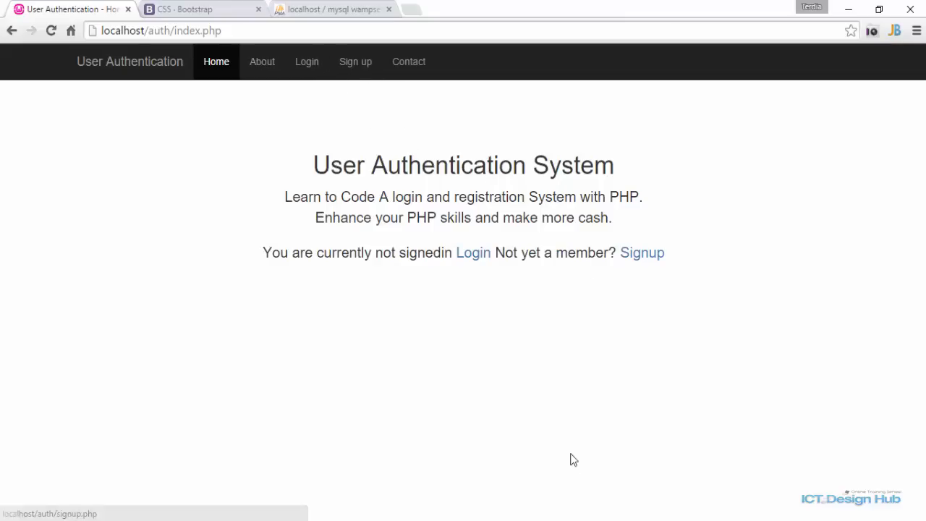
mouse_move(473, 251)
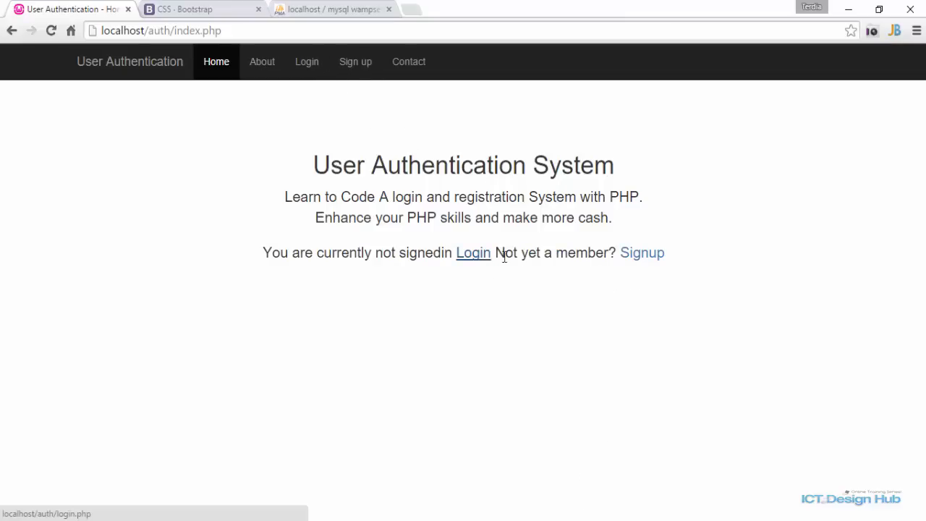
click(473, 252)
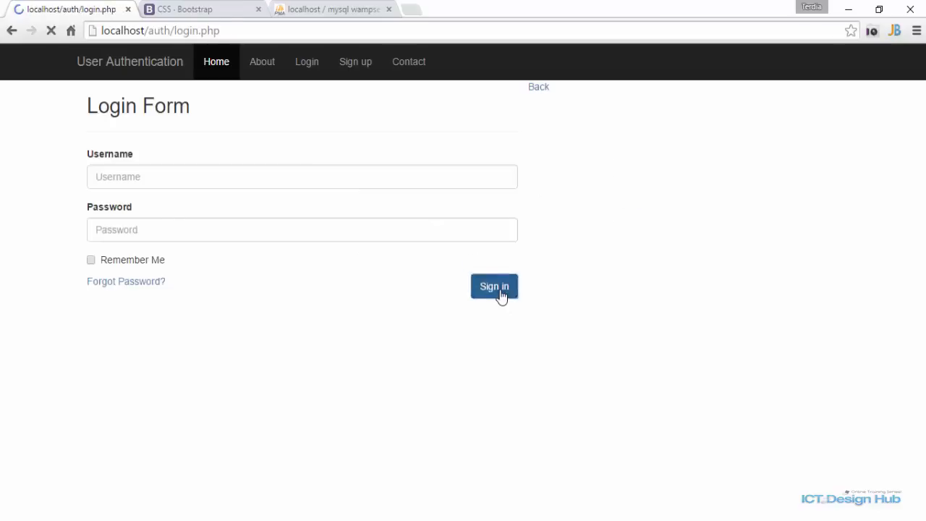
click(495, 286)
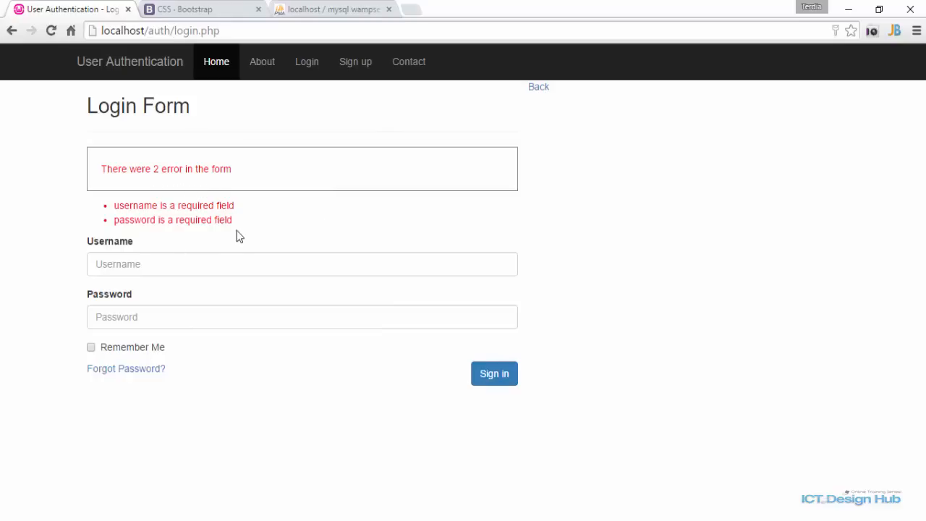
mouse_move(388, 240)
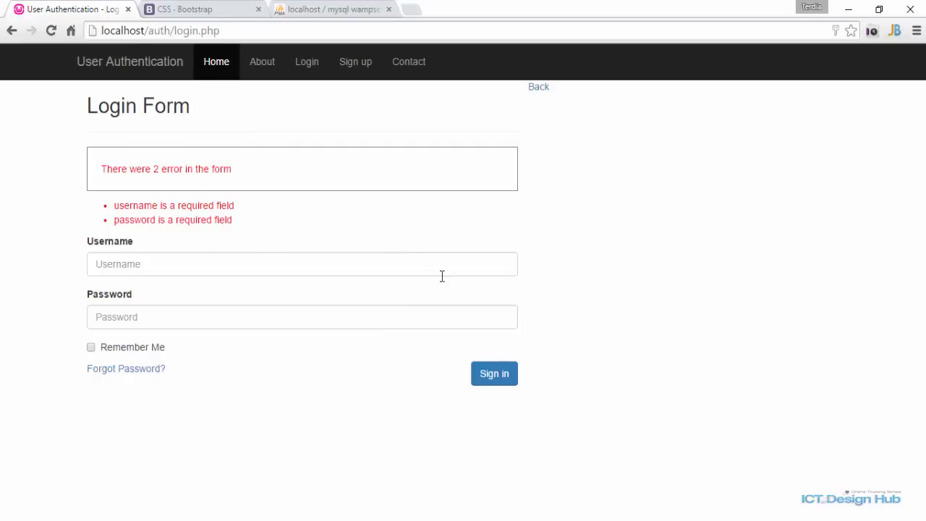
mouse_move(550, 236)
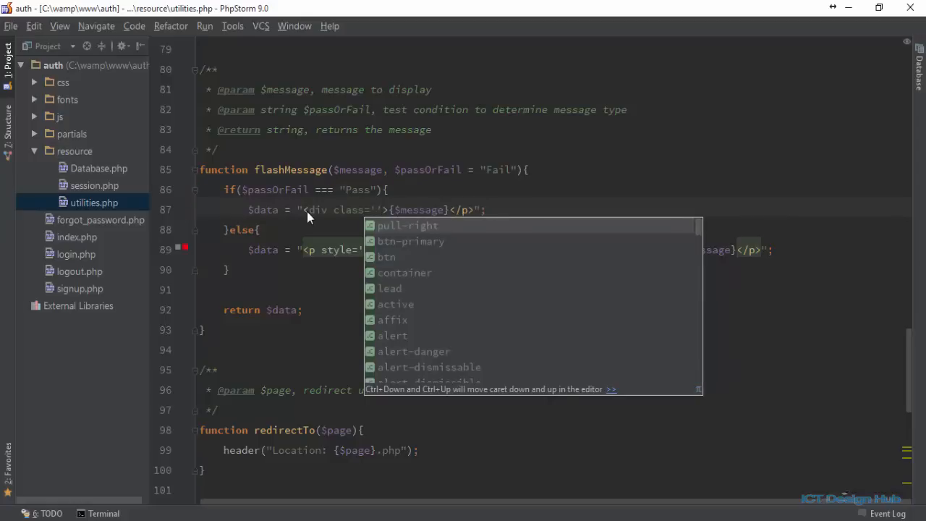
Step: Change flashMessage's <p> wrappers to divs with Bootstrap alert-danger / alert-success classes
double_click(413, 352)
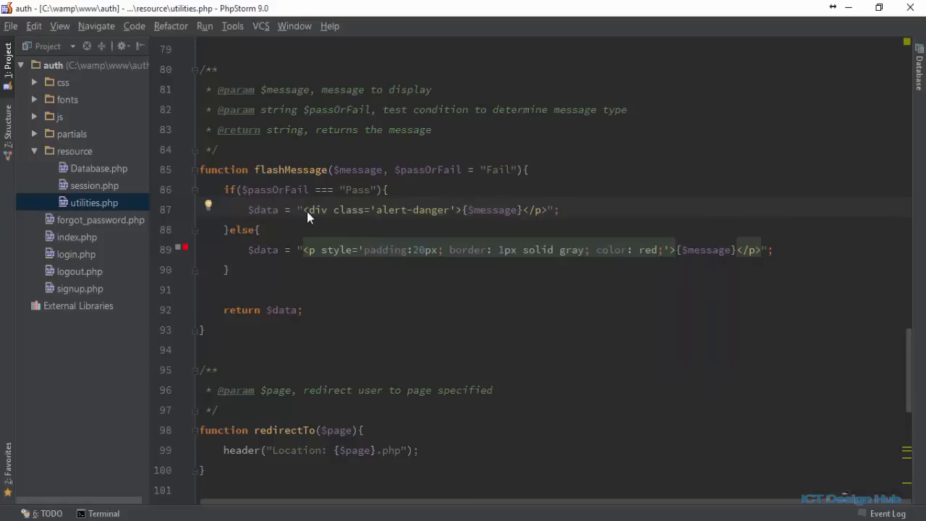
text(alert-success)
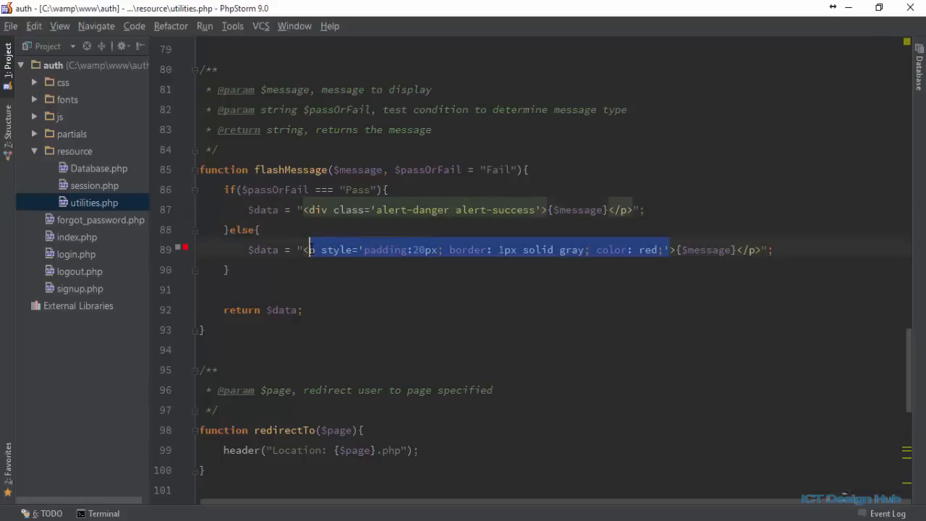
text(<div class='al'>{$message}</p>";)
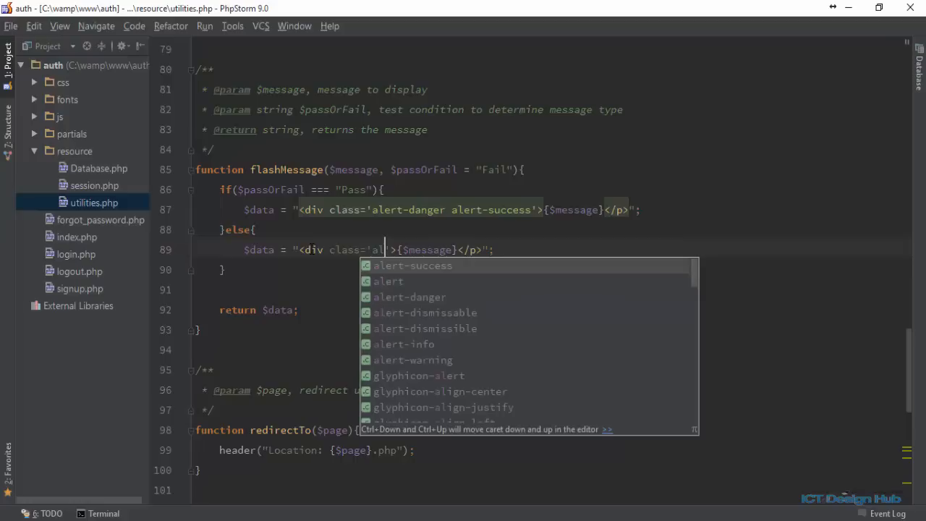
key(Escape)
text(ert )
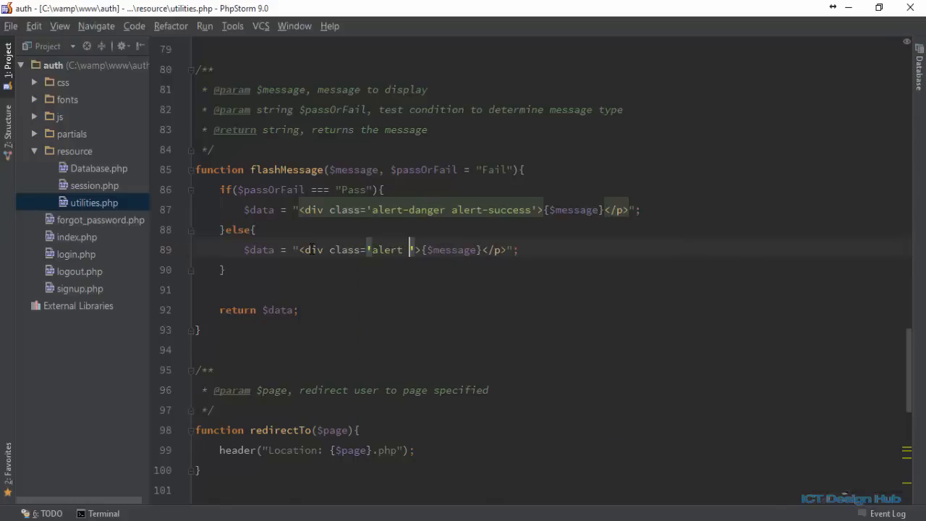
text(al)
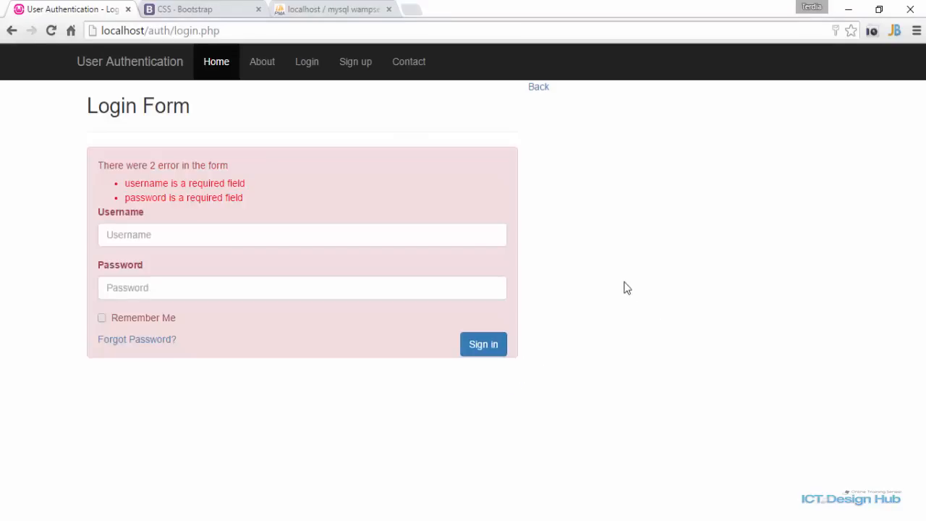
mouse_move(88, 155)
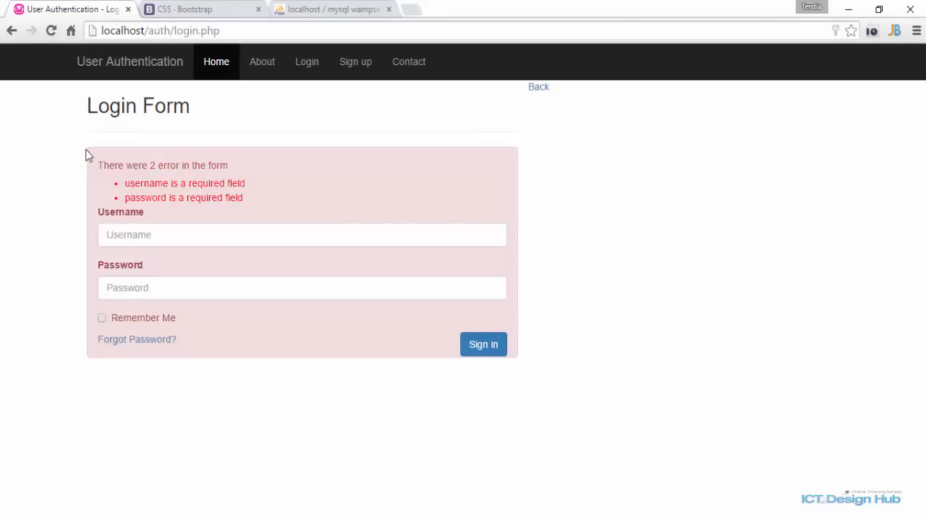
mouse_move(483, 345)
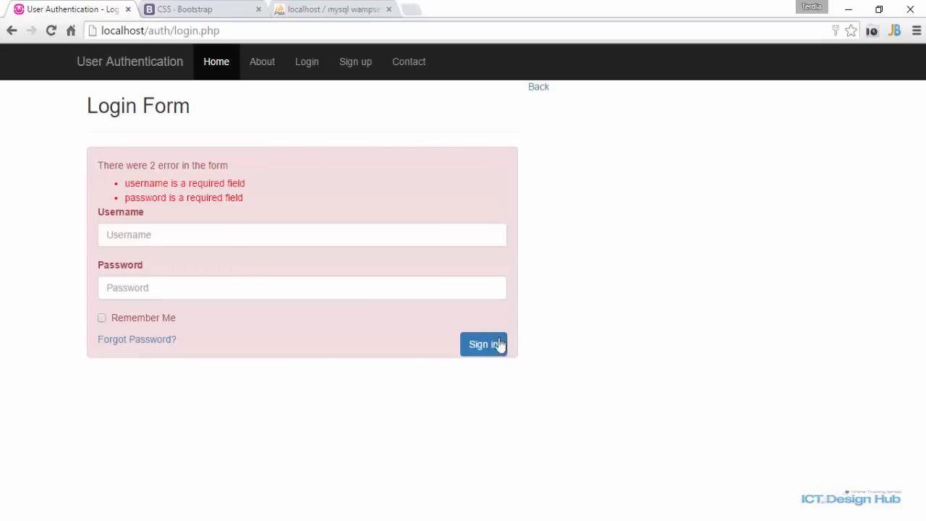
mouse_move(628, 480)
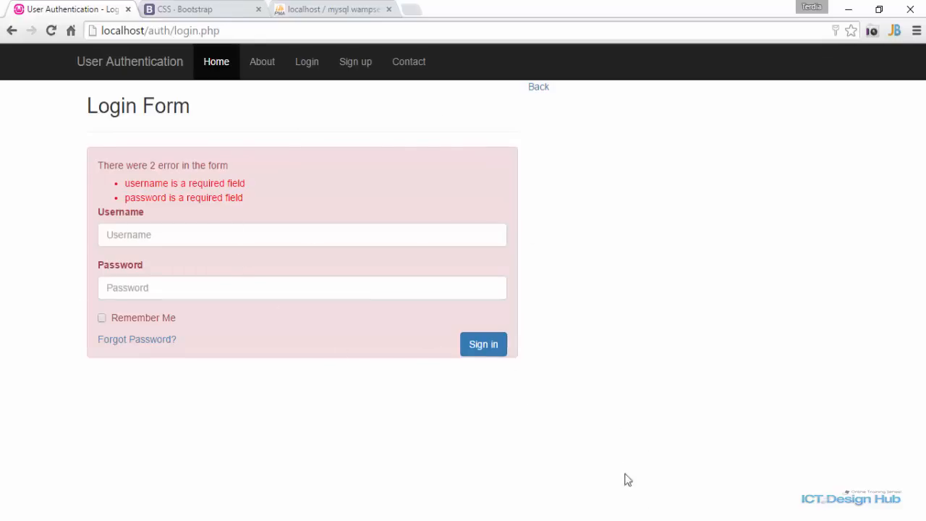
mouse_move(138, 209)
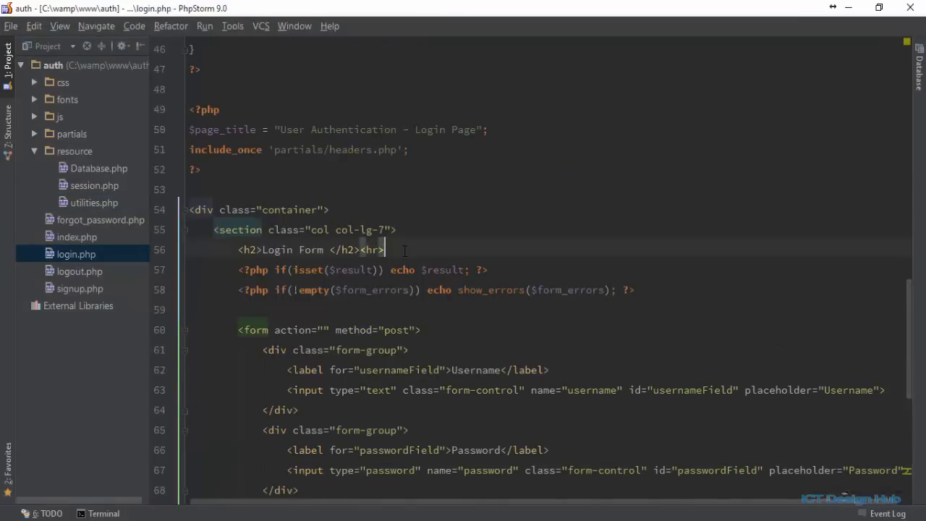
Step: Wrap login.php's result and form-error echo lines in a <div>…</div>
key(enter)
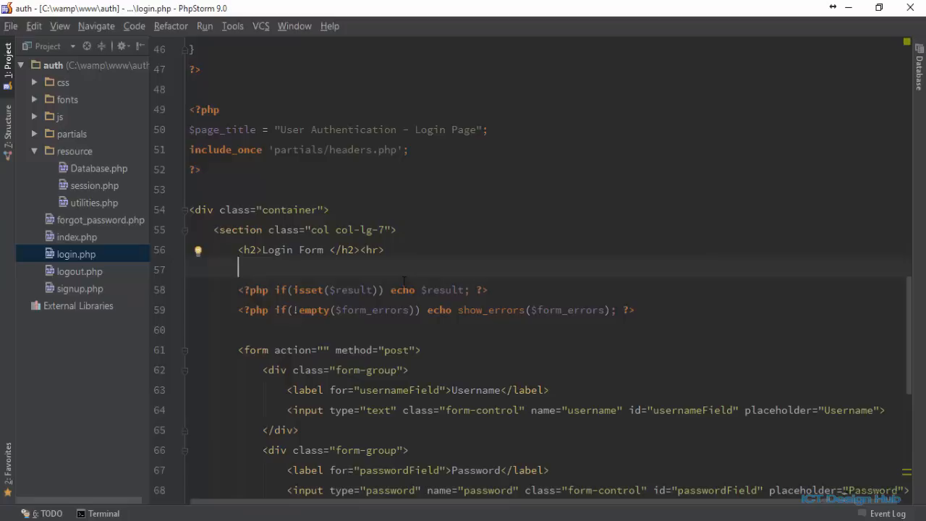
text(<div>)
click(544, 330)
text(</div>)
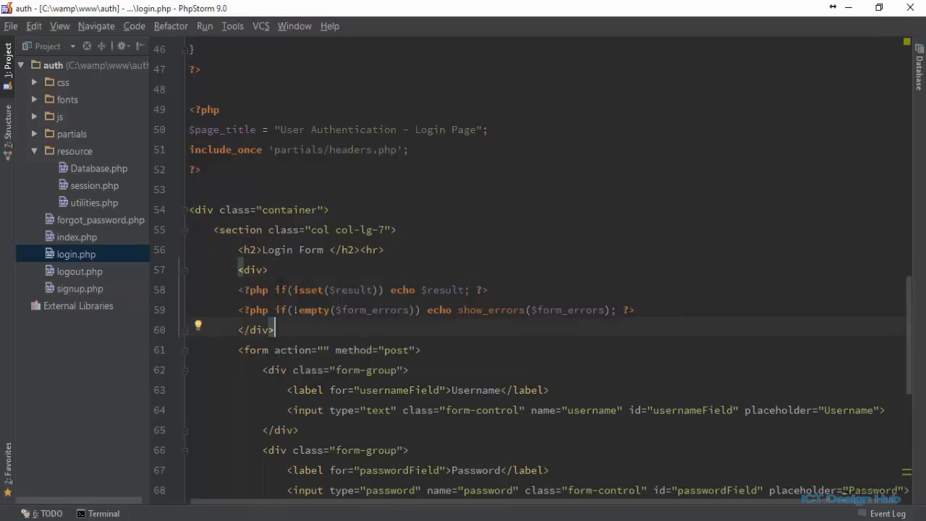
key(Enter)
text(<div class="clearfix)
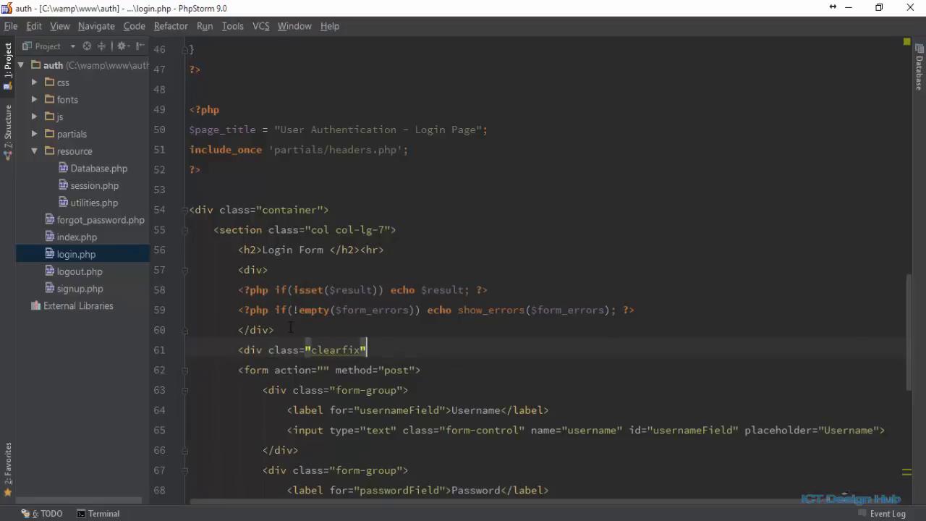
text(</div>)
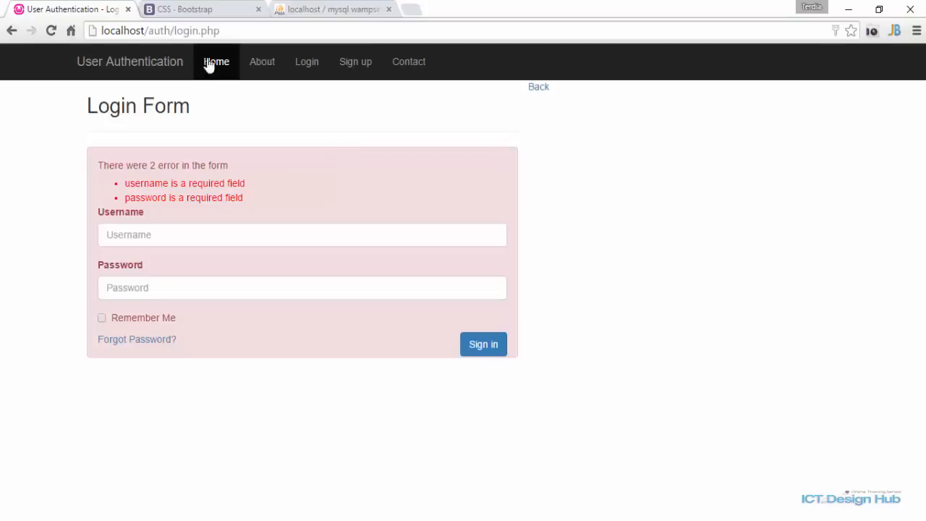
Step: Reload the login page and confirm form resubmission so the error alert reappears
click(50, 31)
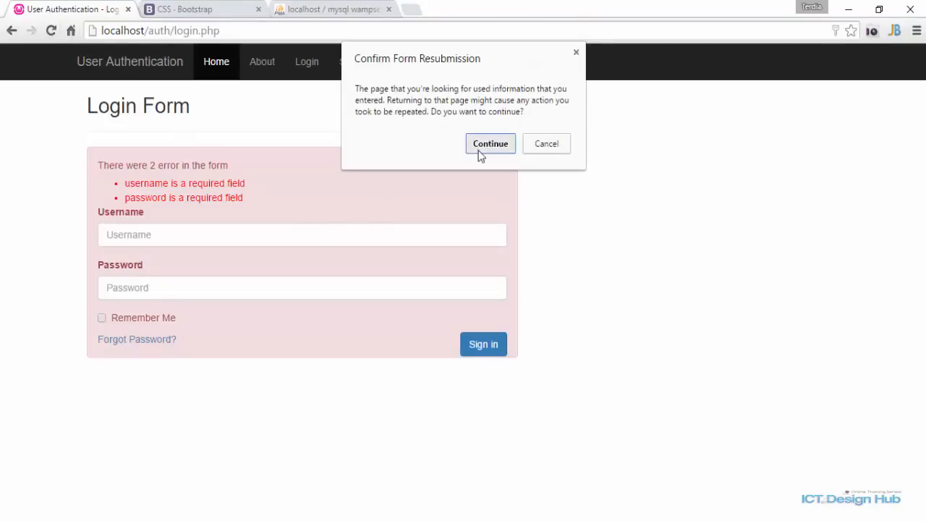
click(489, 144)
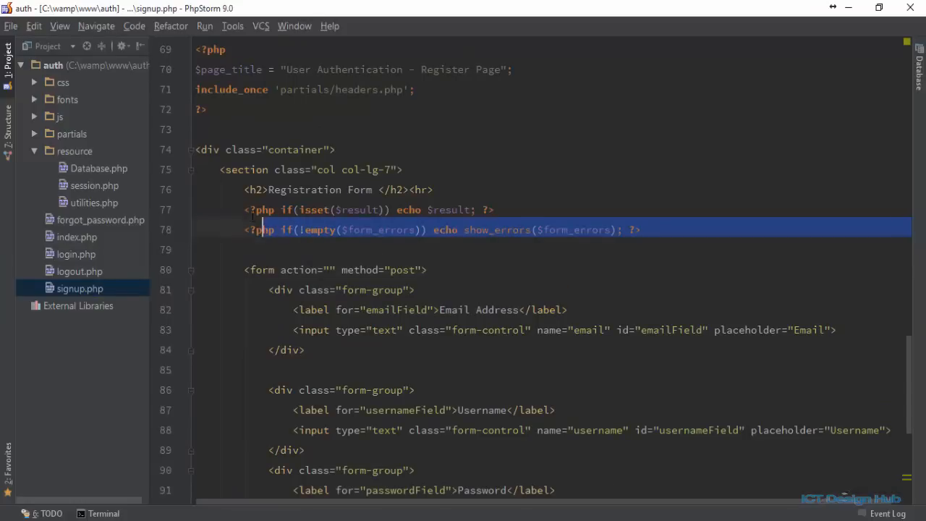
Step: Surround signup.php's result and error lines with a div and add a clearfix div above the form
drag(257, 228, 257, 210)
text(<div class="clearfix"></div>)
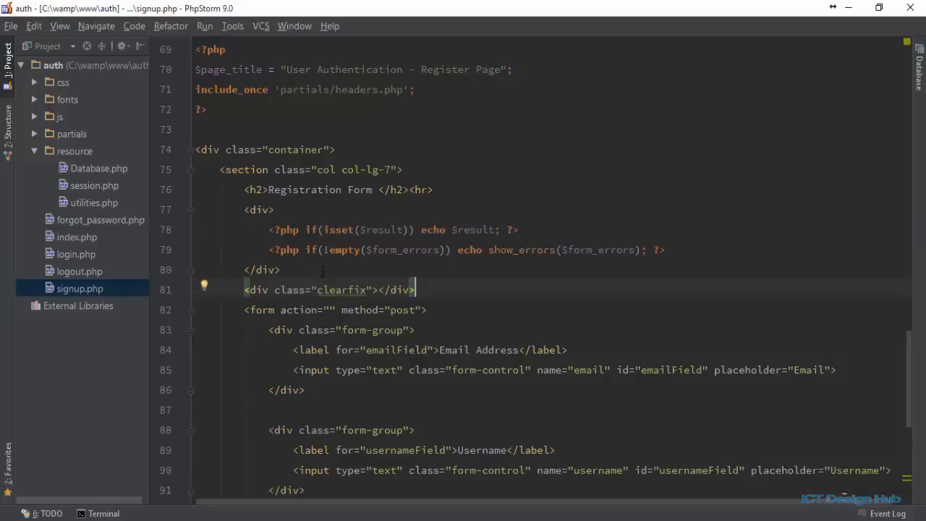
key(enter)
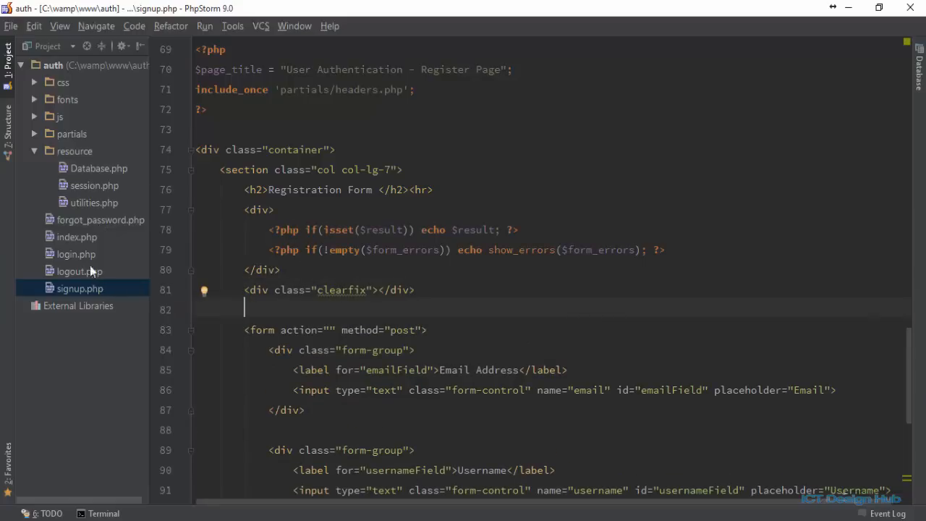
click(100, 220)
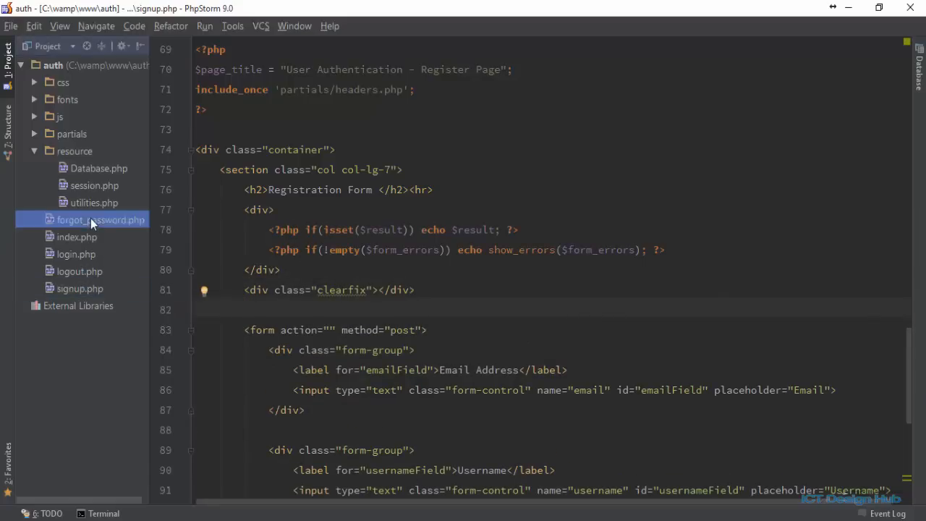
click(100, 220)
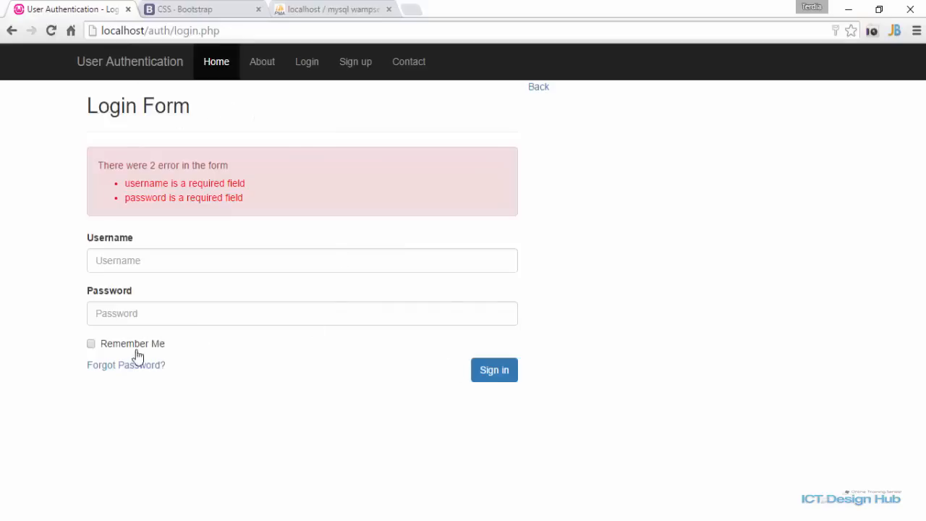
Step: Check the alert layout on the empty forms, then land on the clean Sign up registration form
click(126, 364)
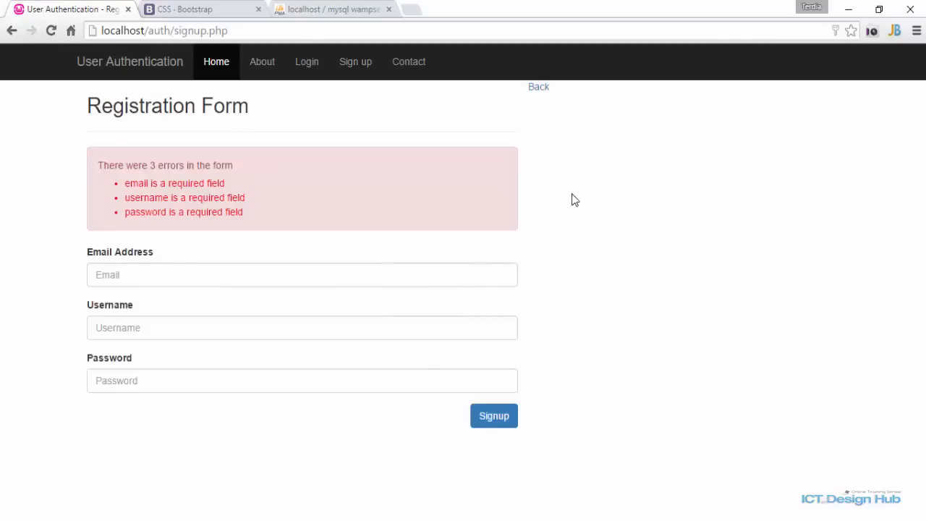
mouse_move(590, 258)
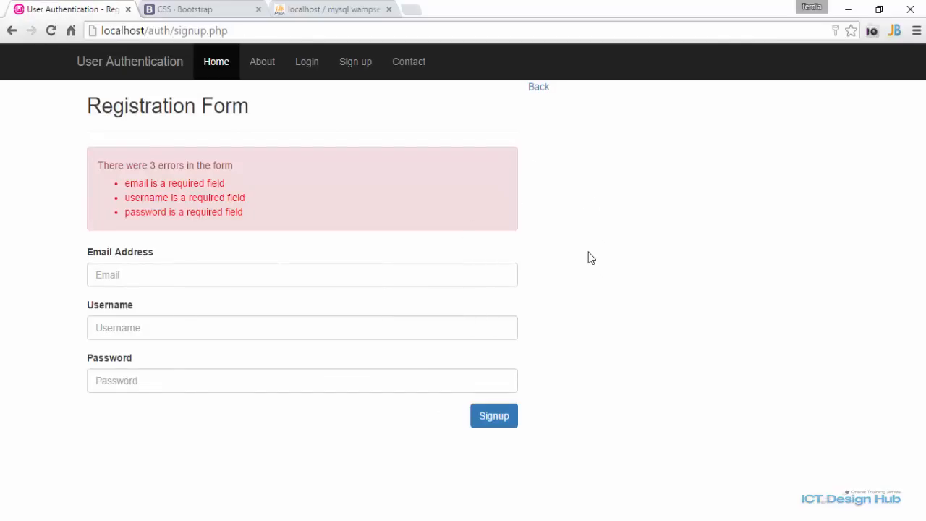
mouse_move(665, 240)
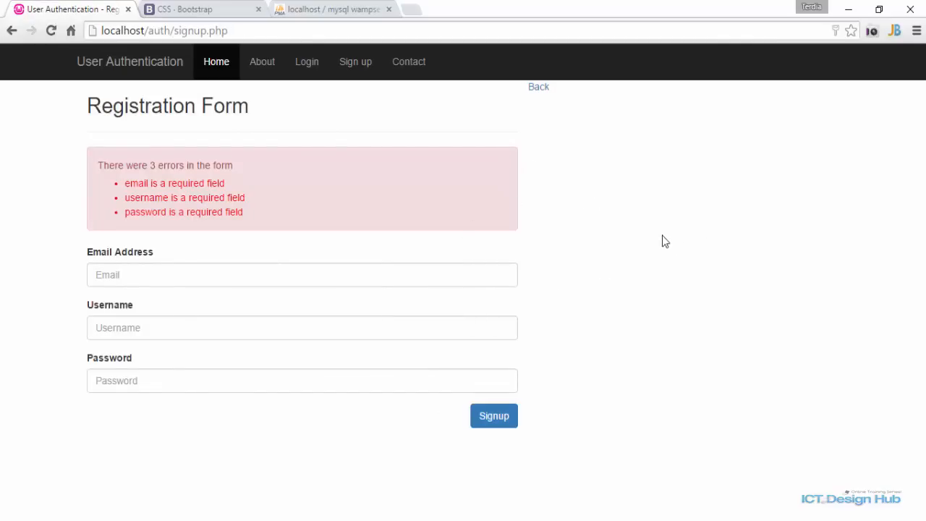
mouse_move(512, 147)
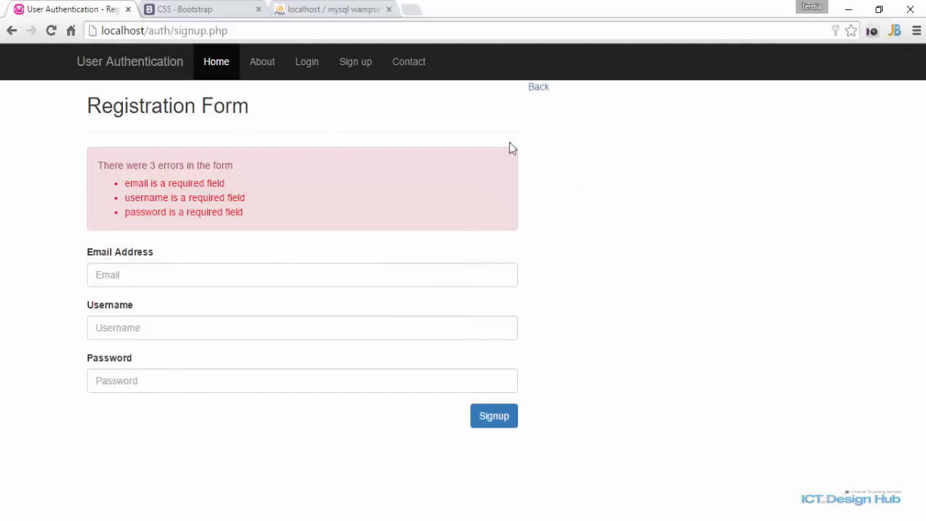
mouse_move(276, 85)
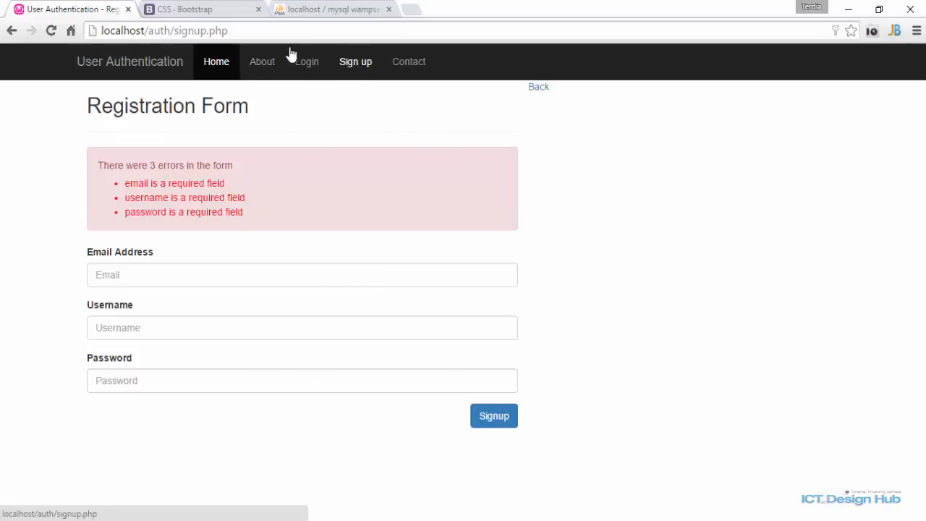
mouse_move(355, 61)
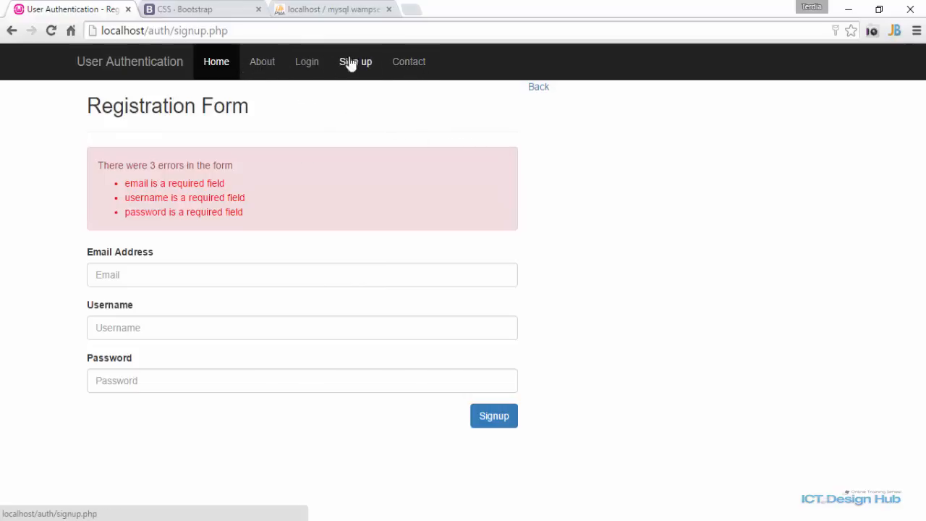
click(307, 61)
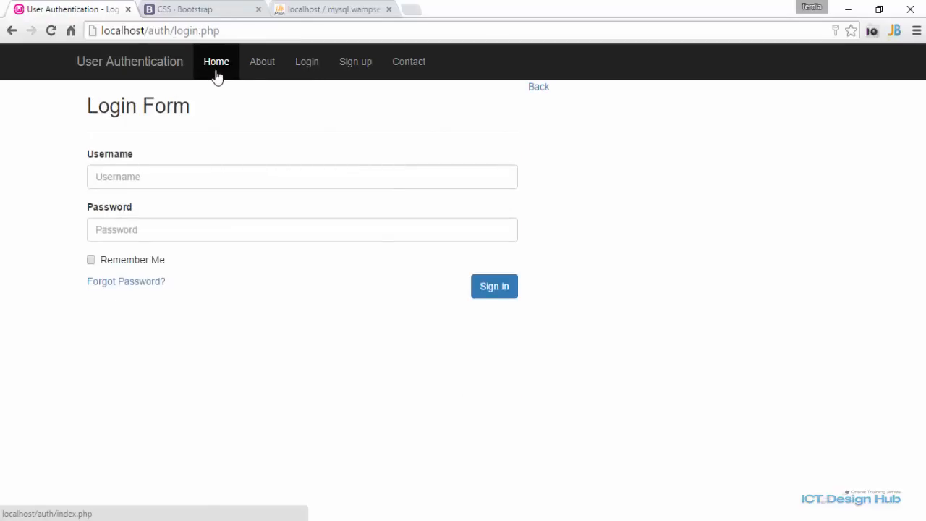
click(356, 60)
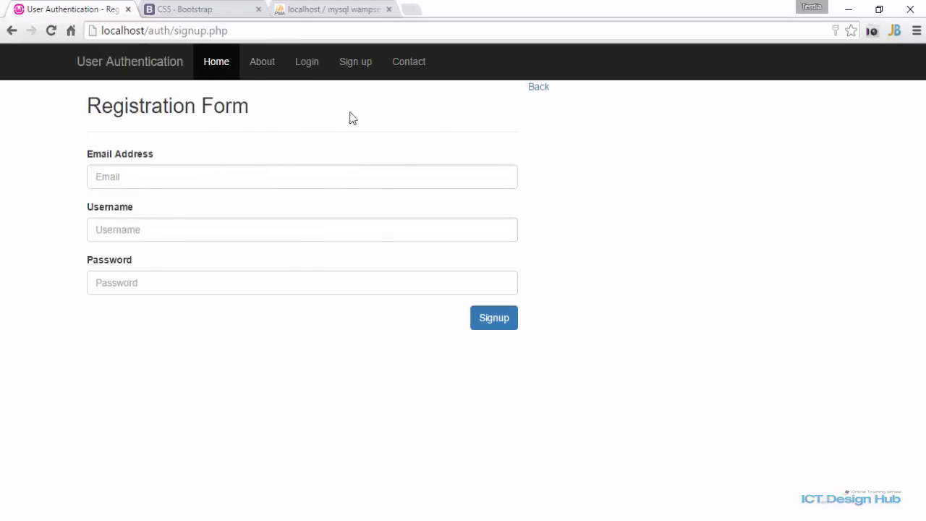